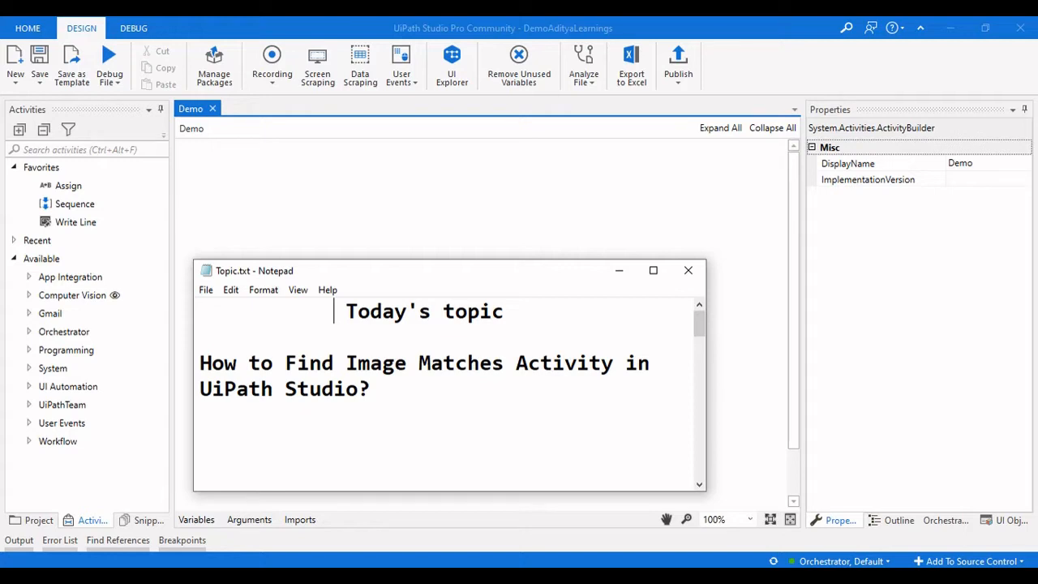
mouse_move(732, 195)
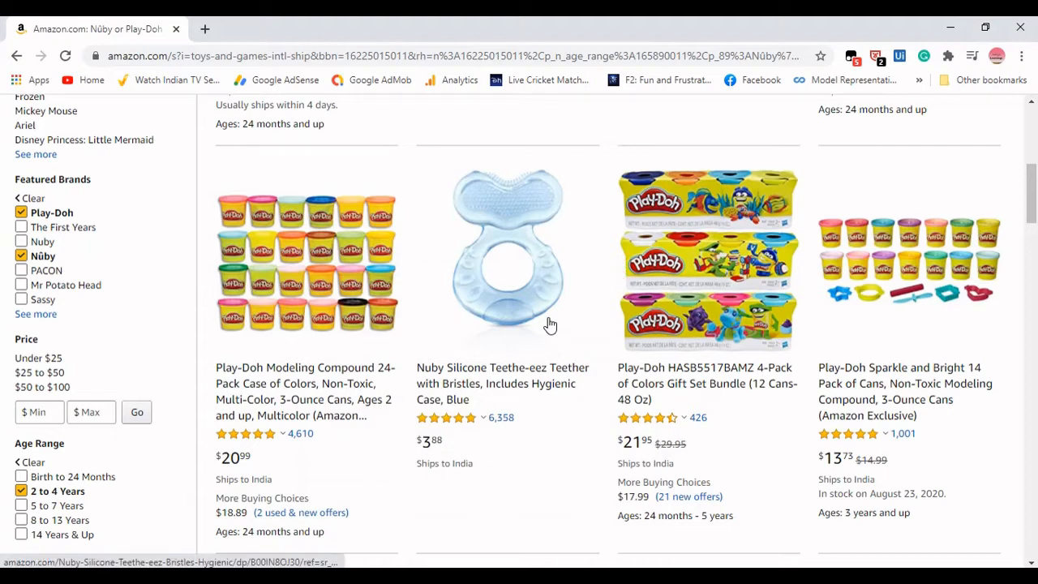
mouse_move(551, 324)
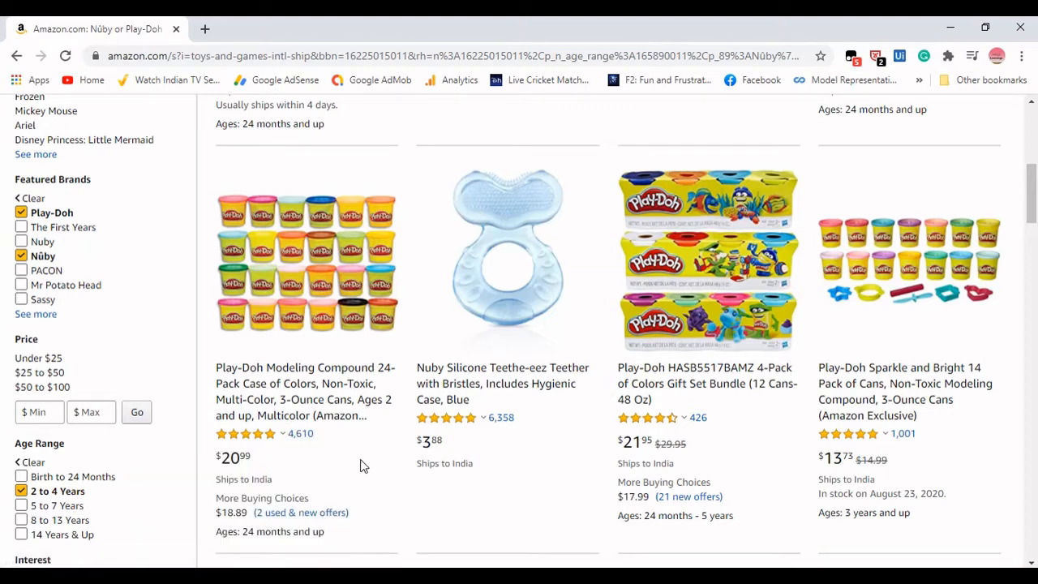
mouse_move(368, 468)
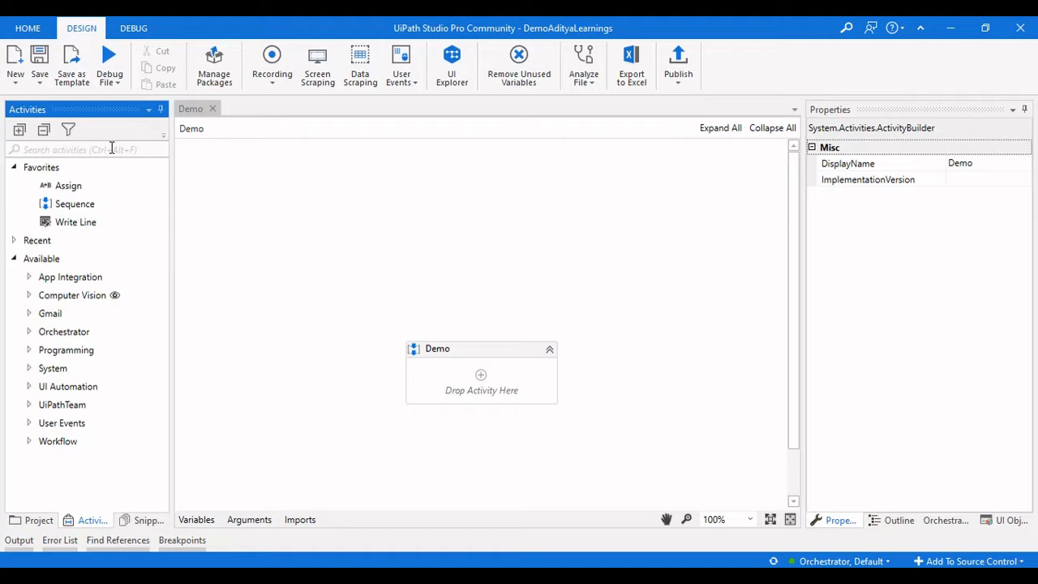
Step: Search 'find' twice and place two Find Image Matches activities into the Demo sequence
type("find")
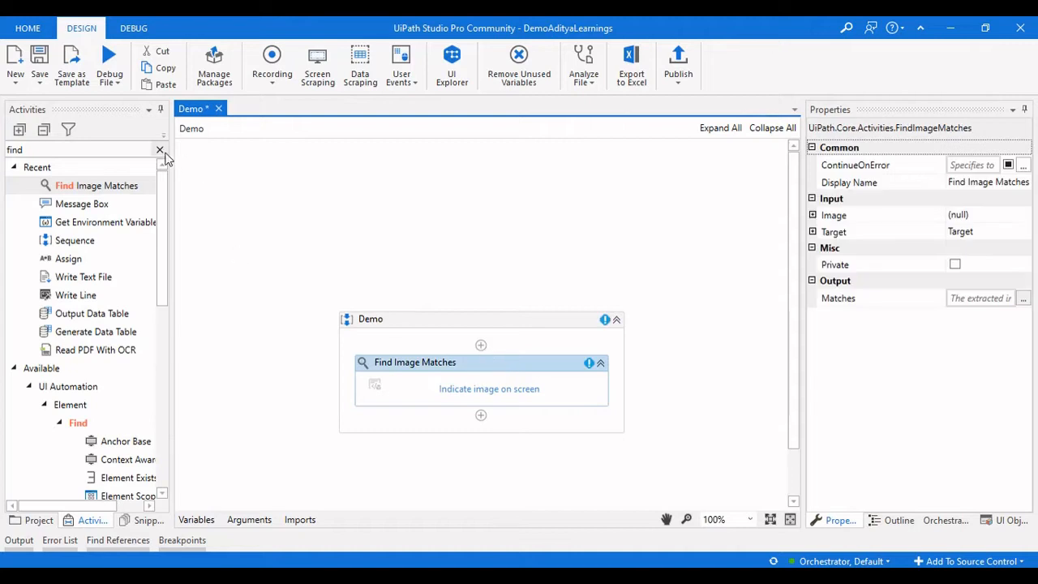
left_click(159, 150)
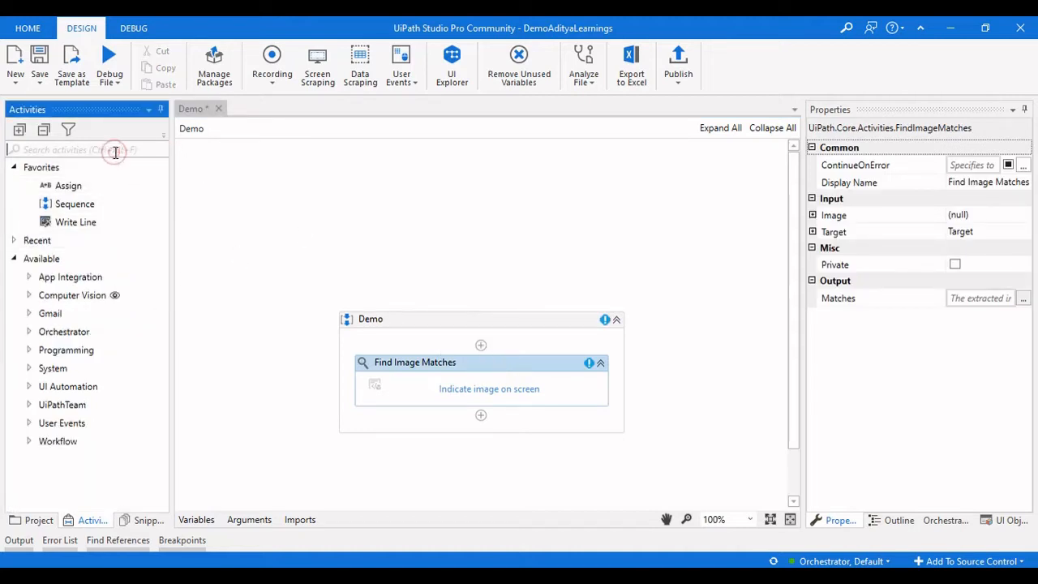
type("find")
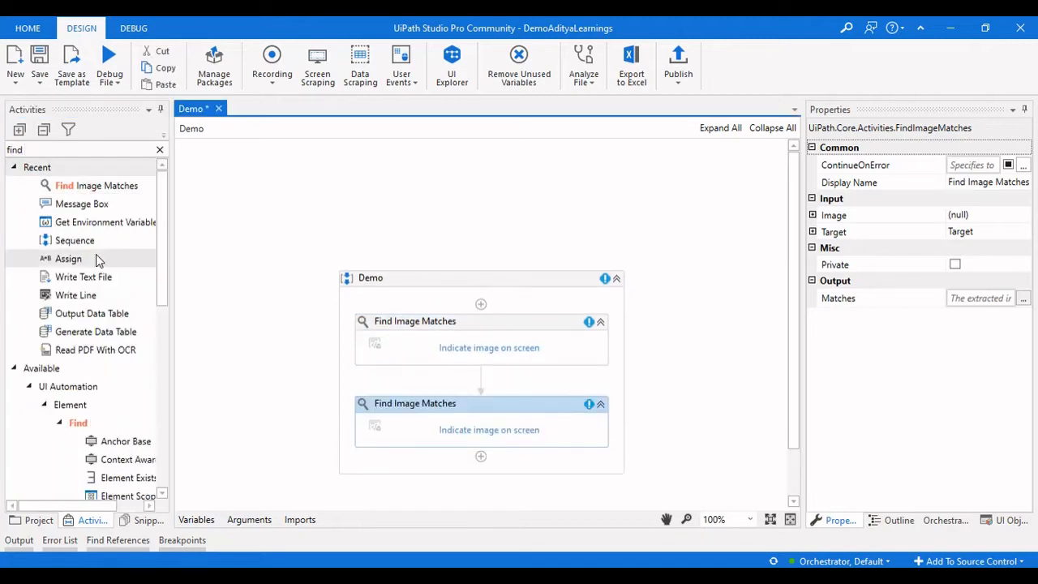
left_click(160, 149)
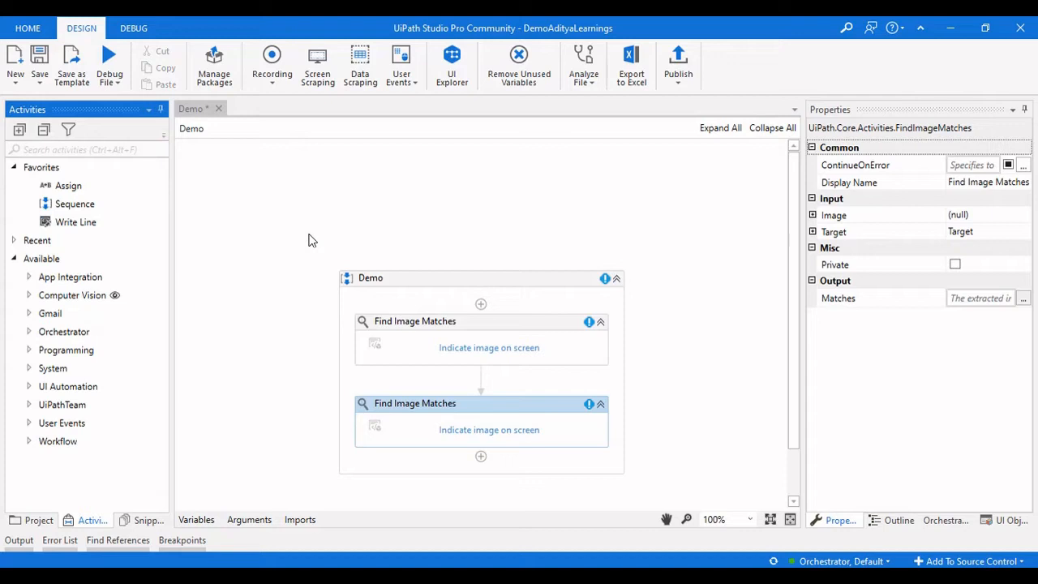
mouse_move(505, 349)
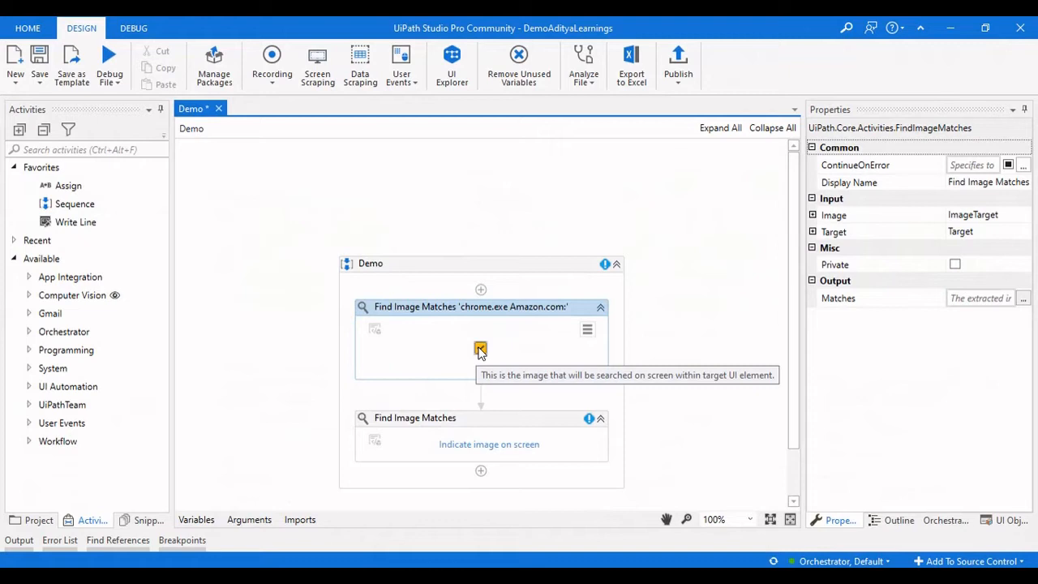
mouse_move(497, 338)
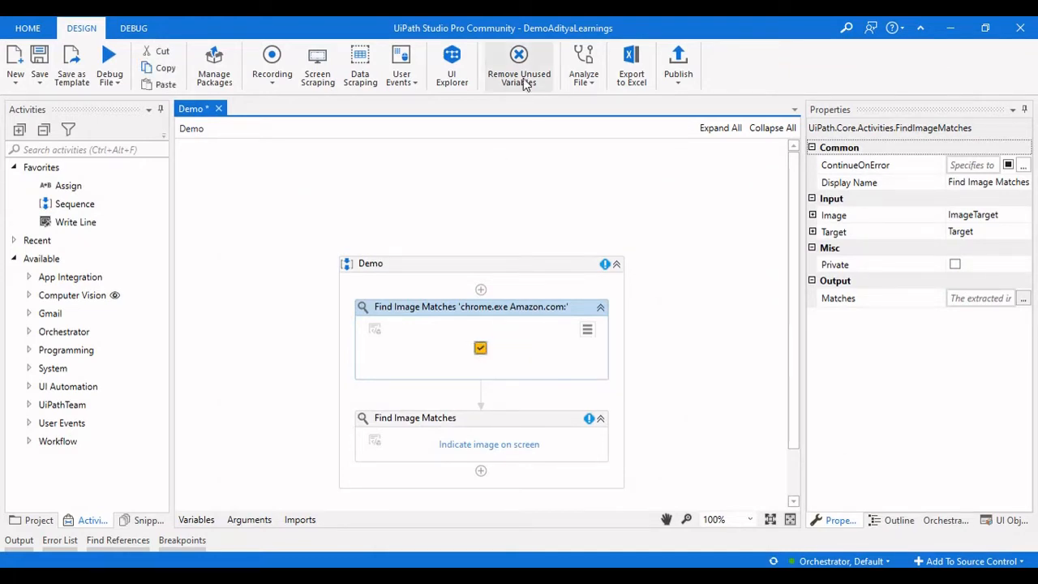
Step: Create a matches output variable starting with 'ch' for the checked-checkbox search
left_click(195, 518)
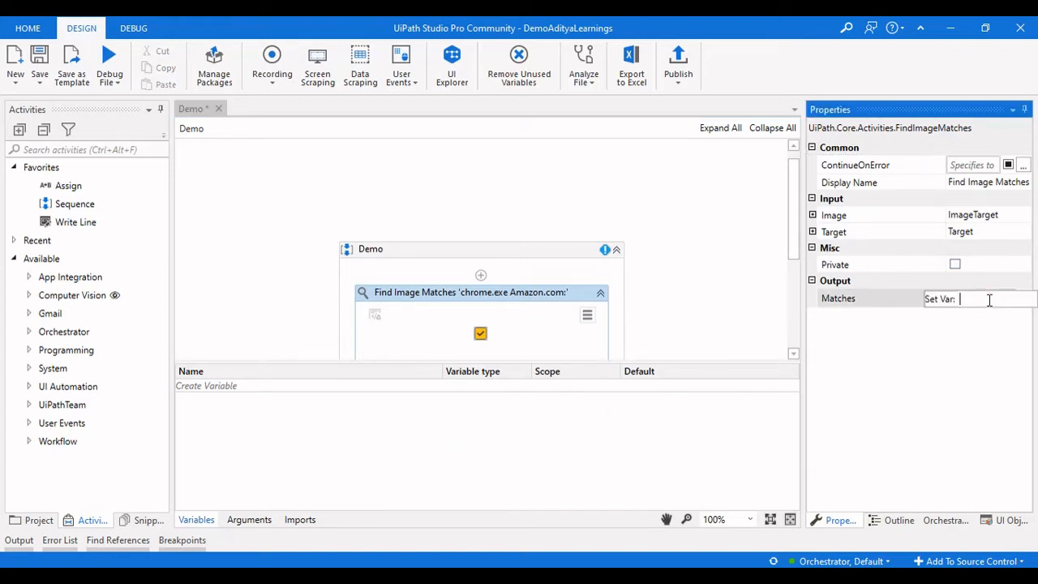
type("cheeckedbo")
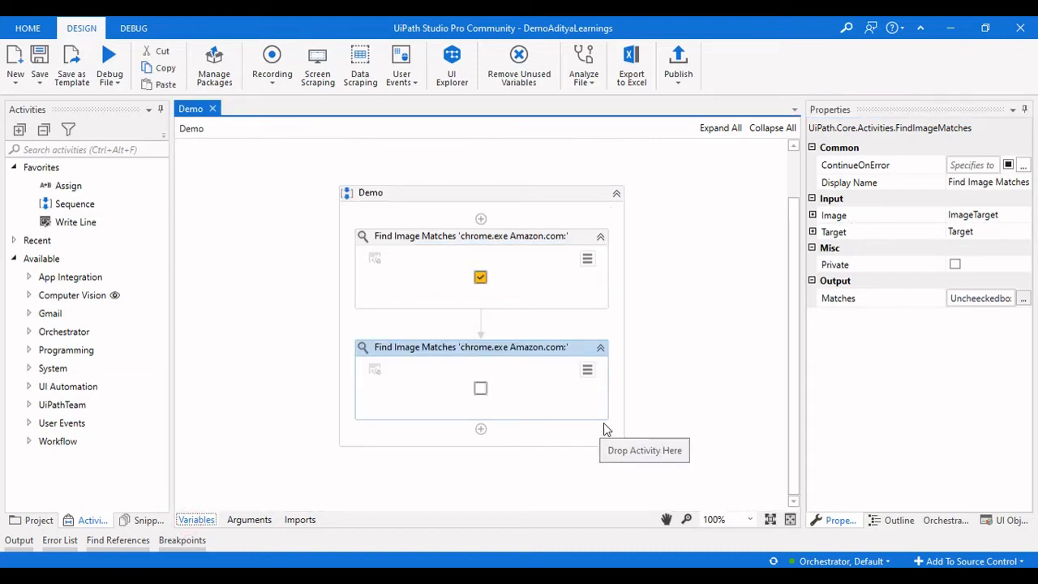
mouse_move(142, 171)
type("m")
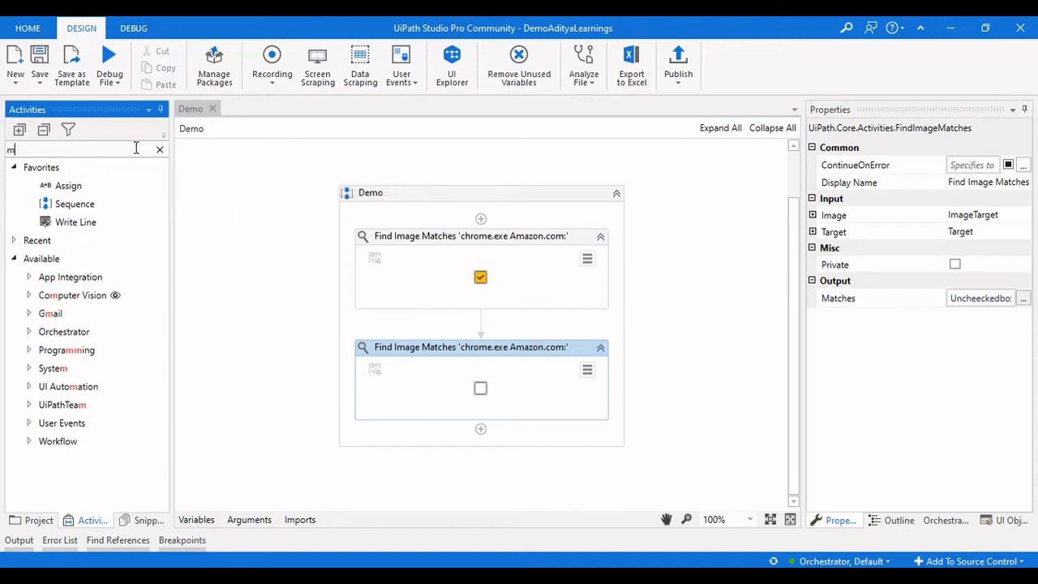
Step: Add a Message Box showing checkedBox.count.tostring after the first image search
type("essage")
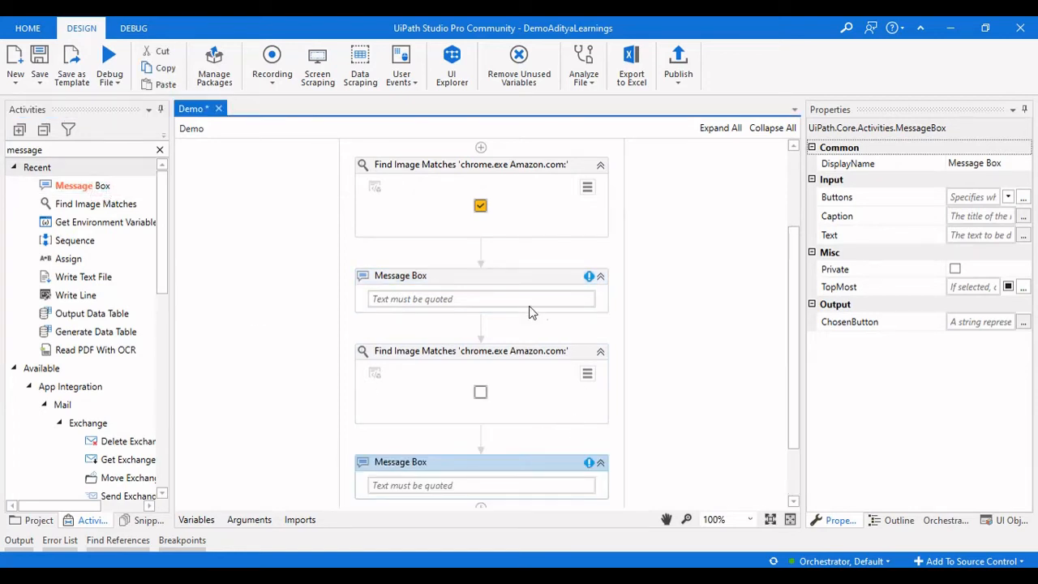
left_click(480, 299)
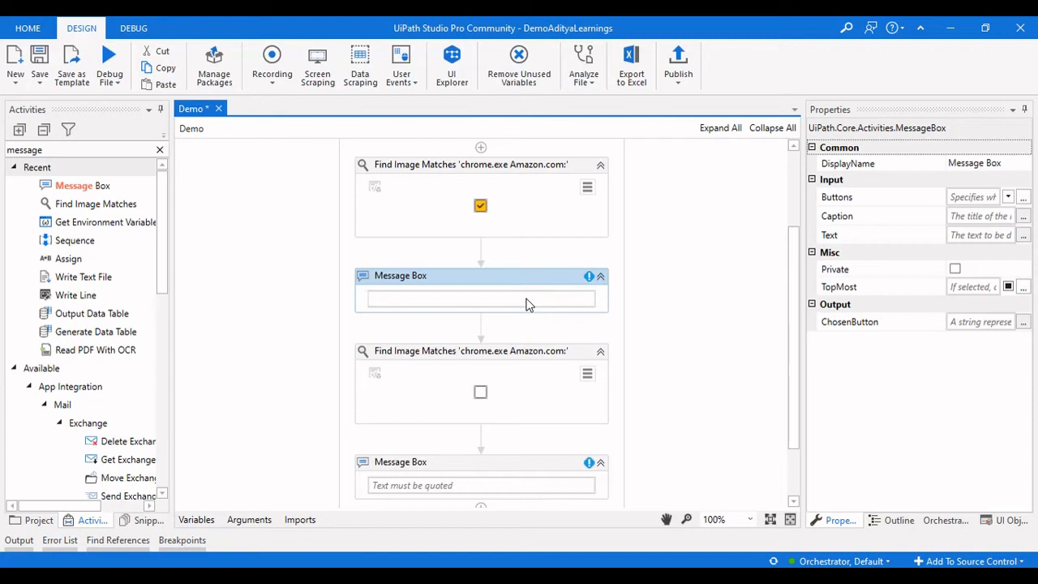
type("chec")
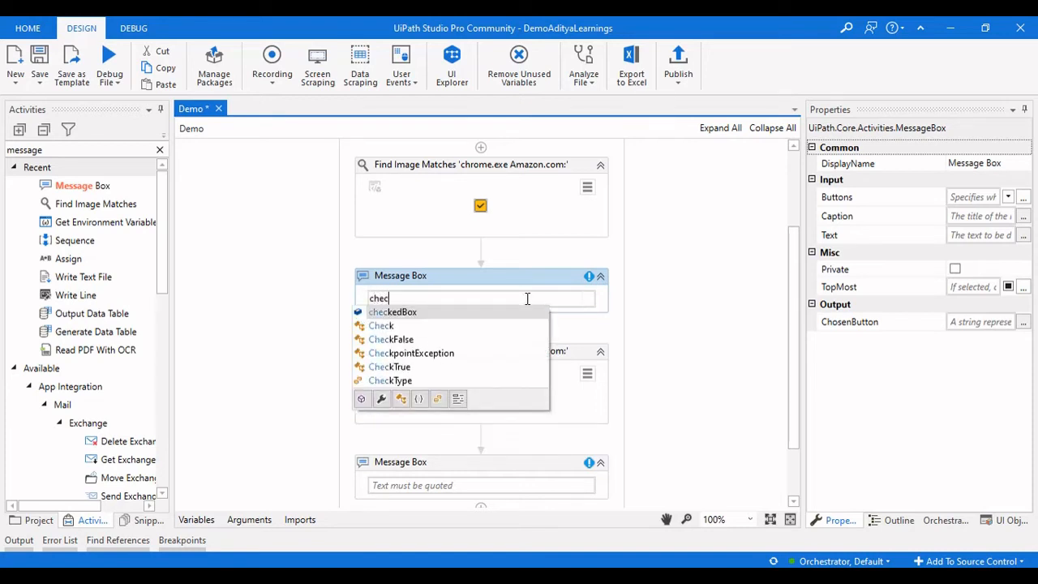
left_click(392, 312)
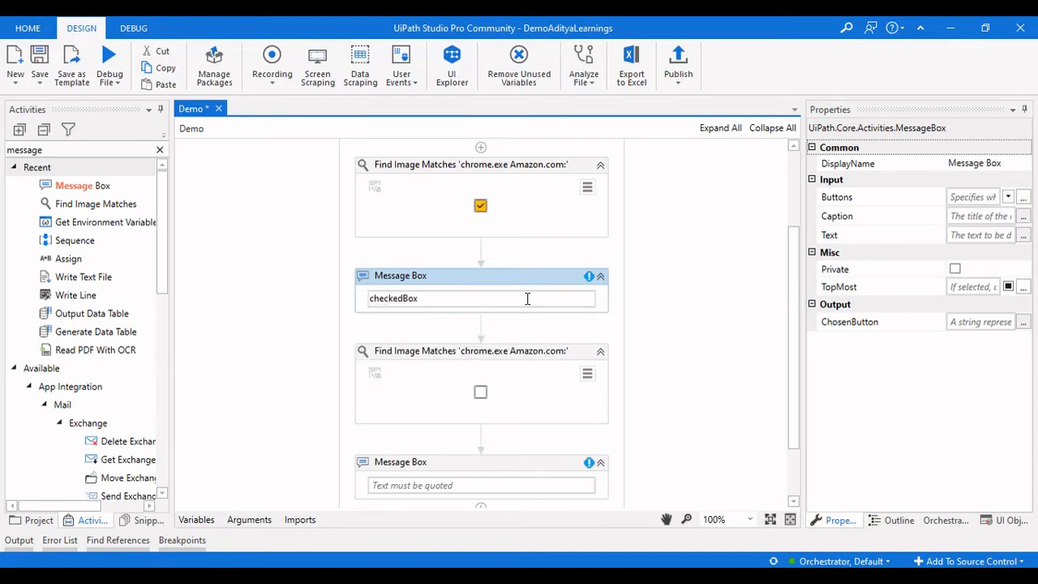
type(".count.")
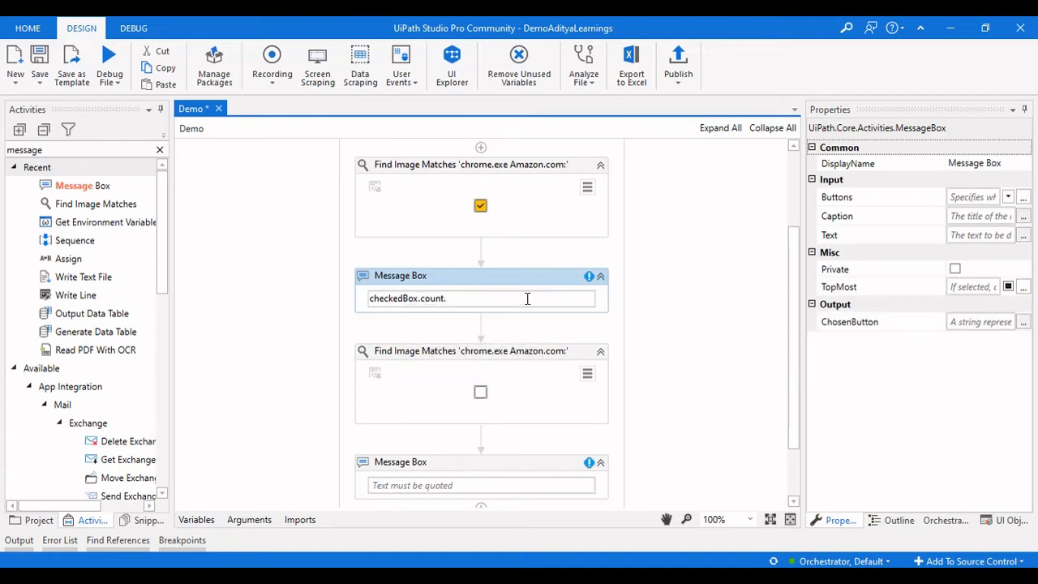
type("tostring")
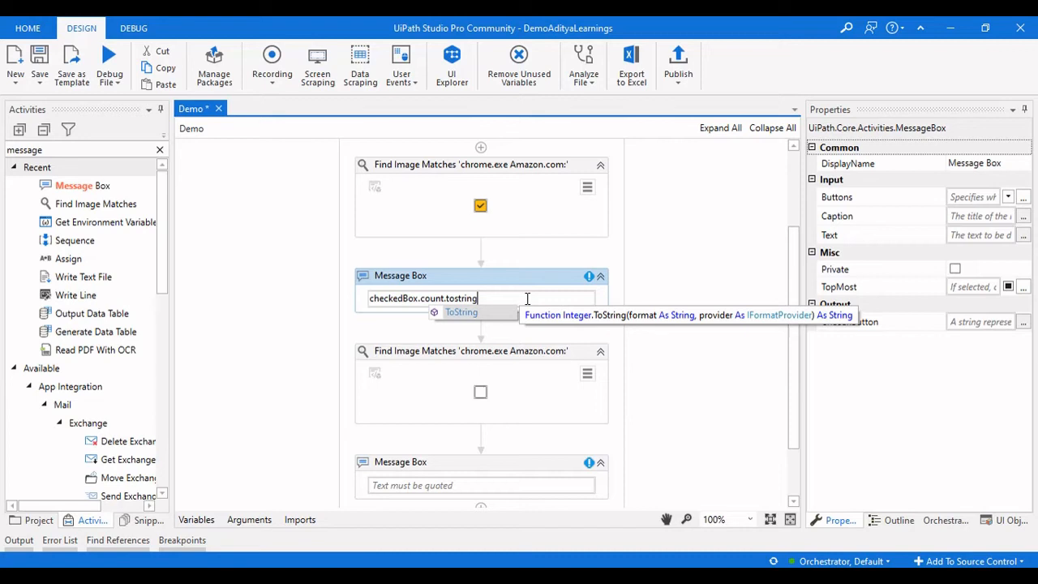
Step: Add a second Message Box showing Uncheeckedbox.Count.tostring after the second image search
left_click(460, 312)
type("un")
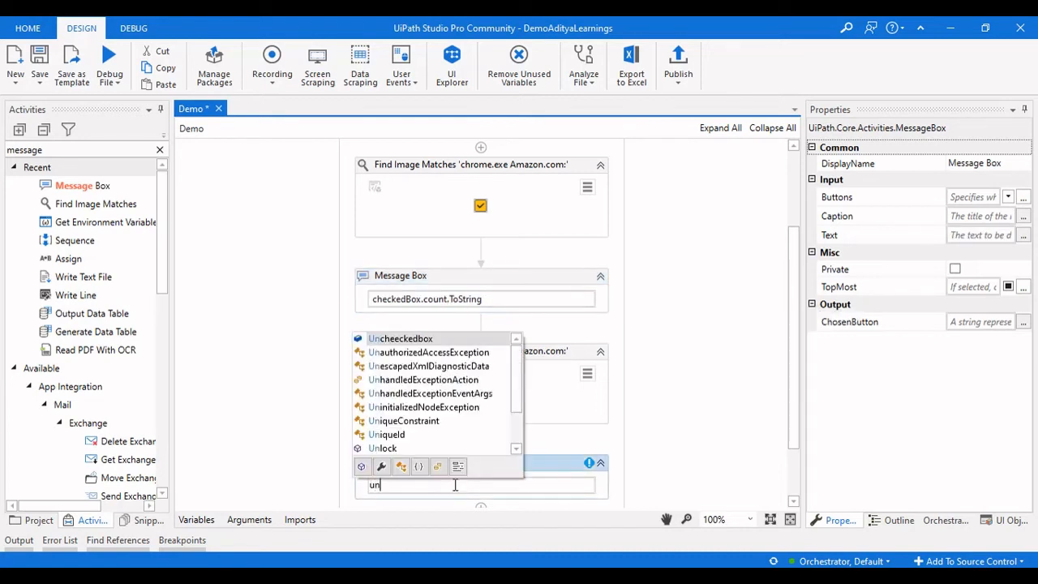
left_click(400, 338)
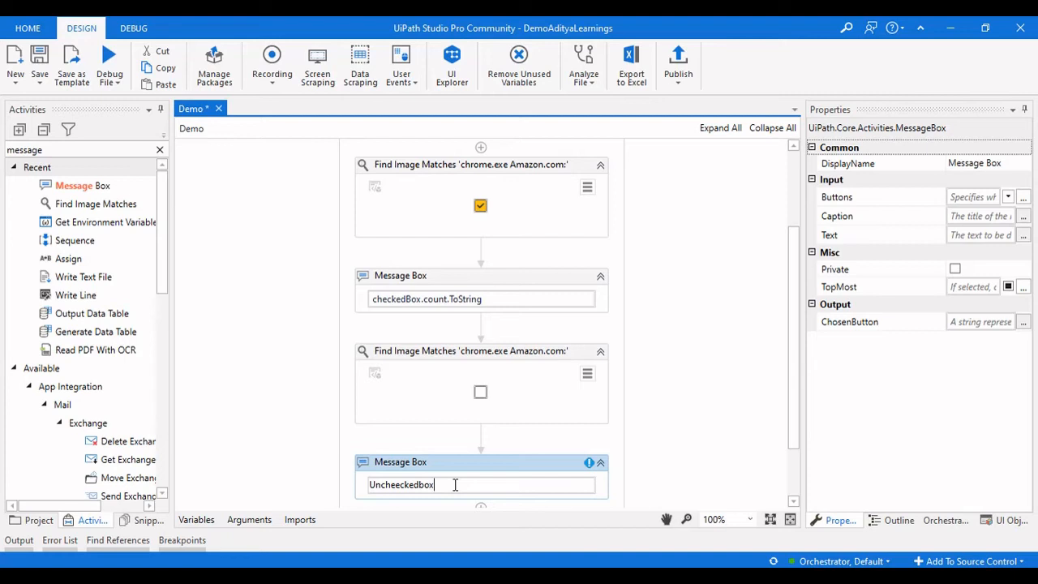
type(".cou")
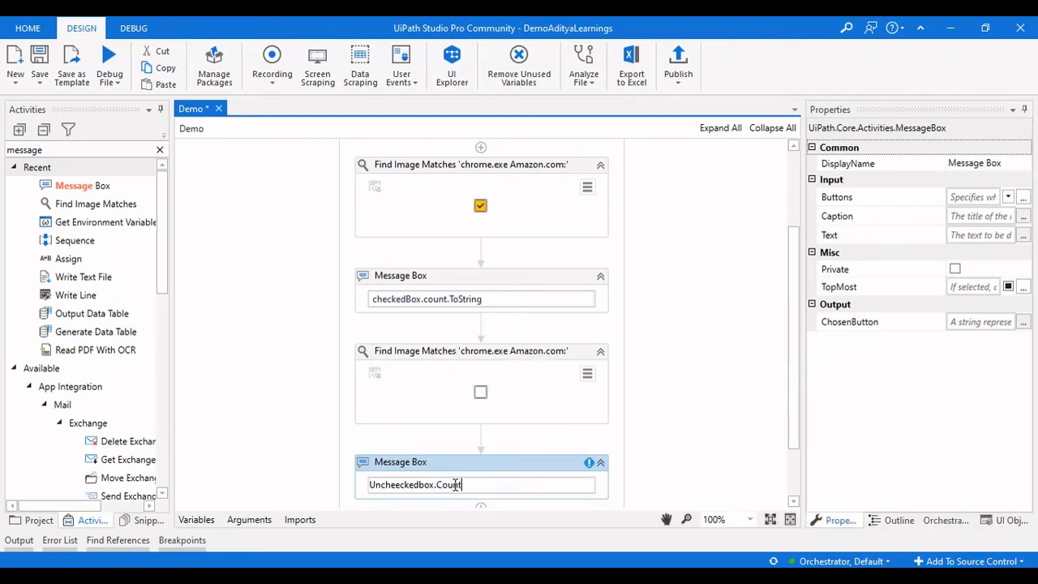
type(".tostring")
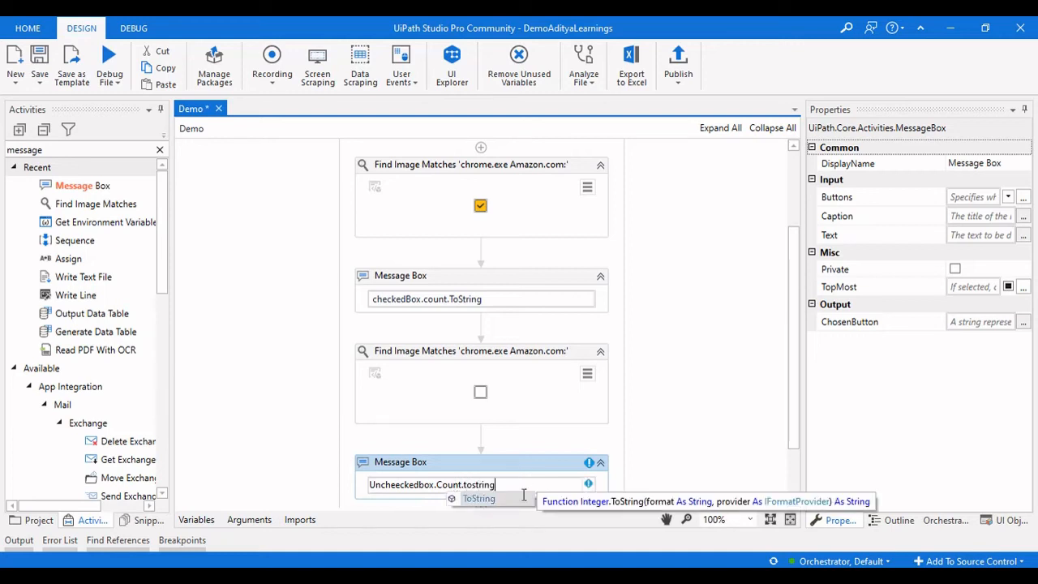
Step: Commit the Uncheeckedbox.Count.ToString expression and review the finished sequence
left_click(714, 397)
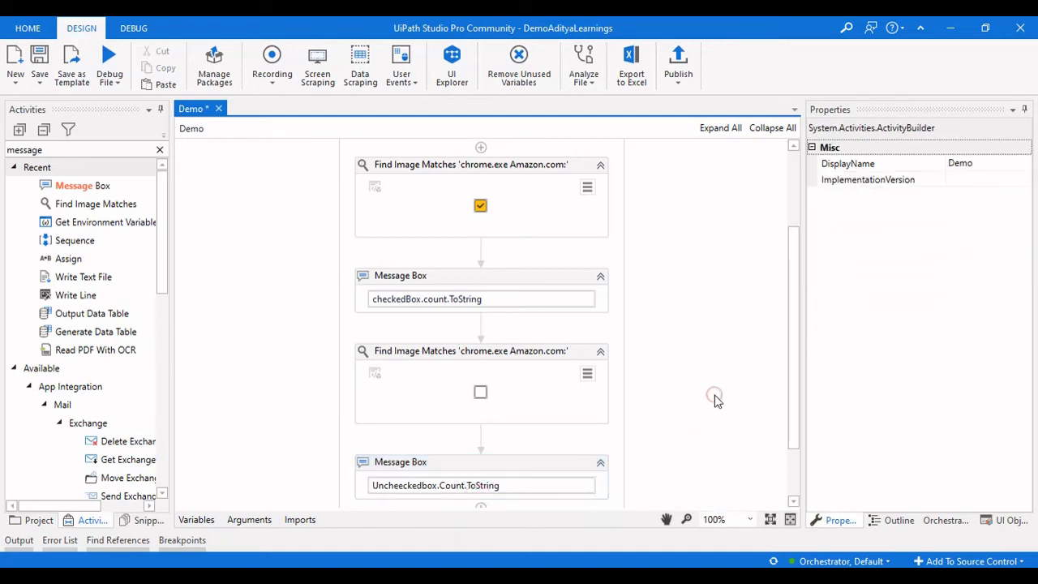
scroll("down", 3)
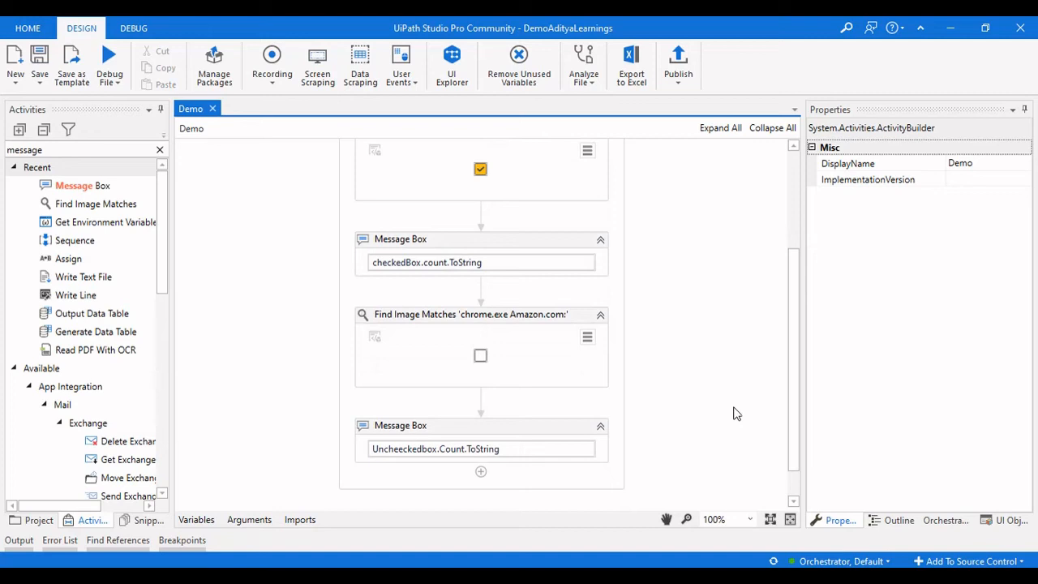
scroll("up", 3)
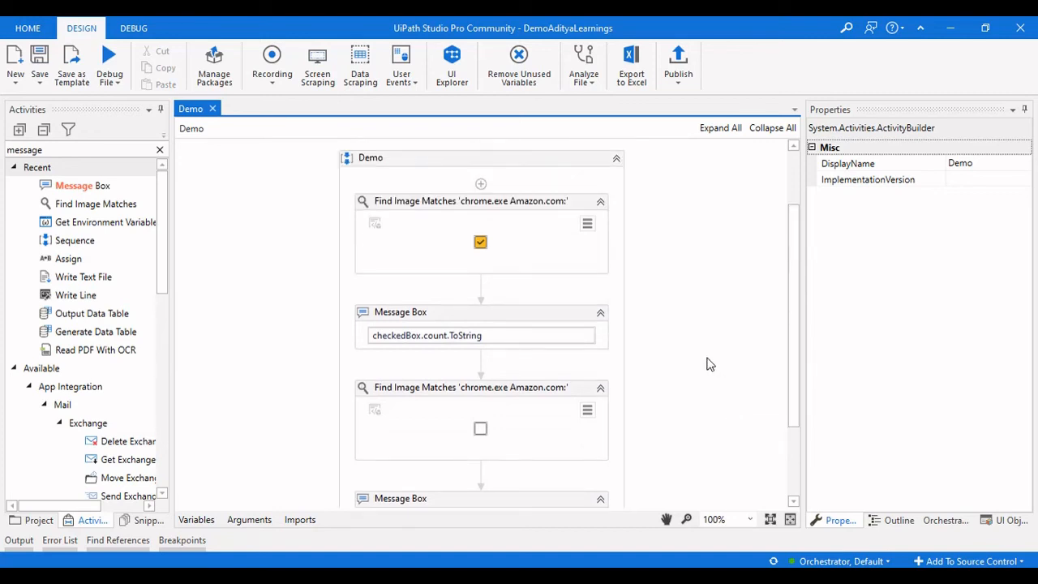
mouse_move(717, 311)
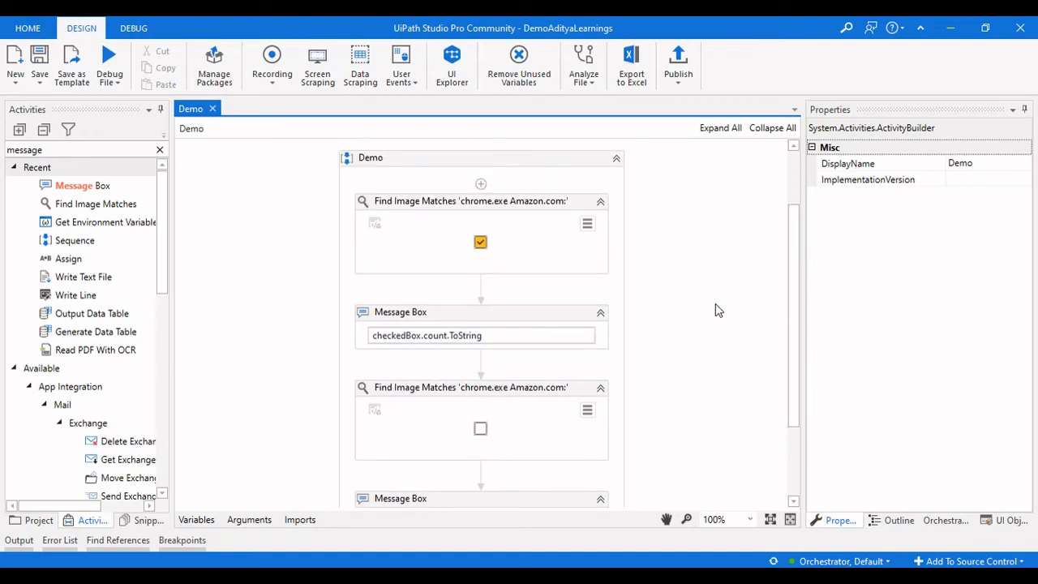
mouse_move(687, 260)
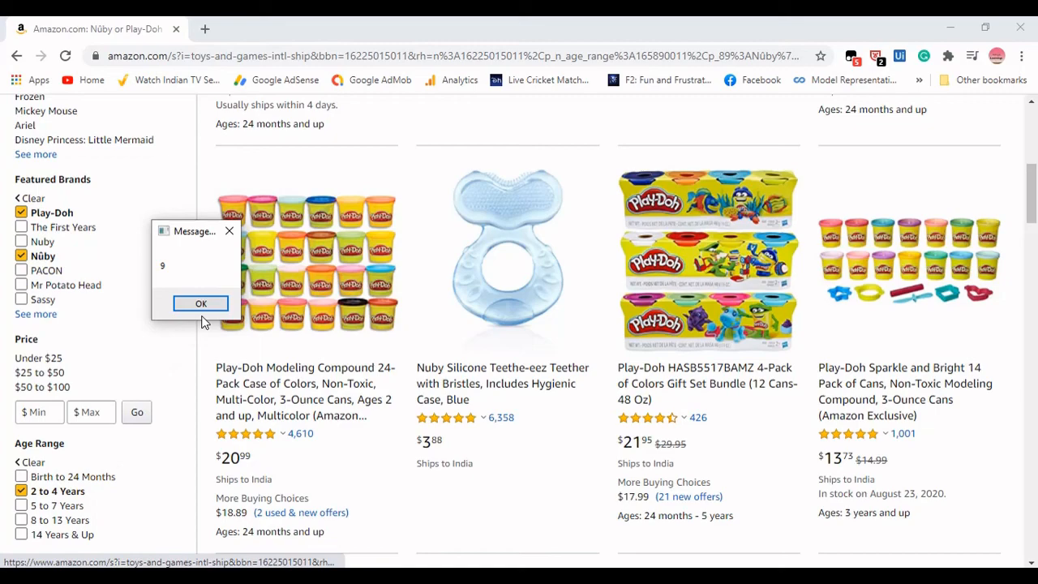
Step: Dismiss the count-of-9 message and look back over the checkbox-counting workflow
left_click(201, 302)
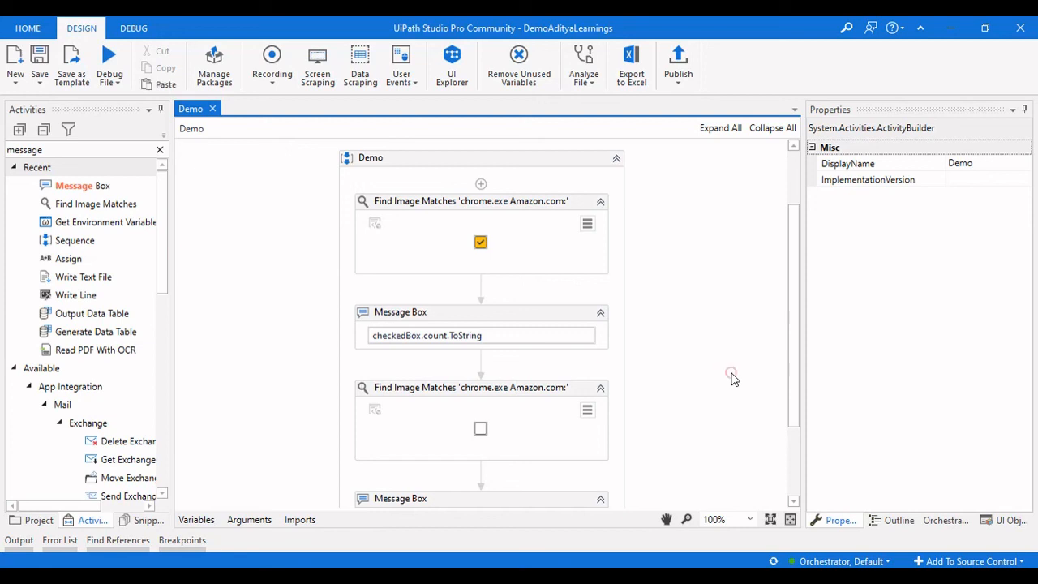
mouse_move(716, 385)
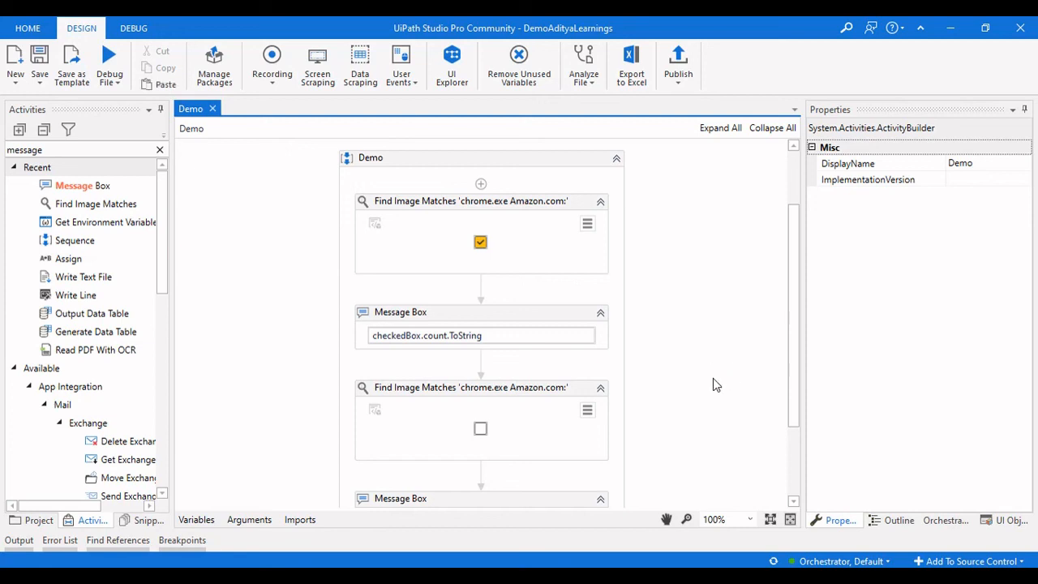
mouse_move(697, 378)
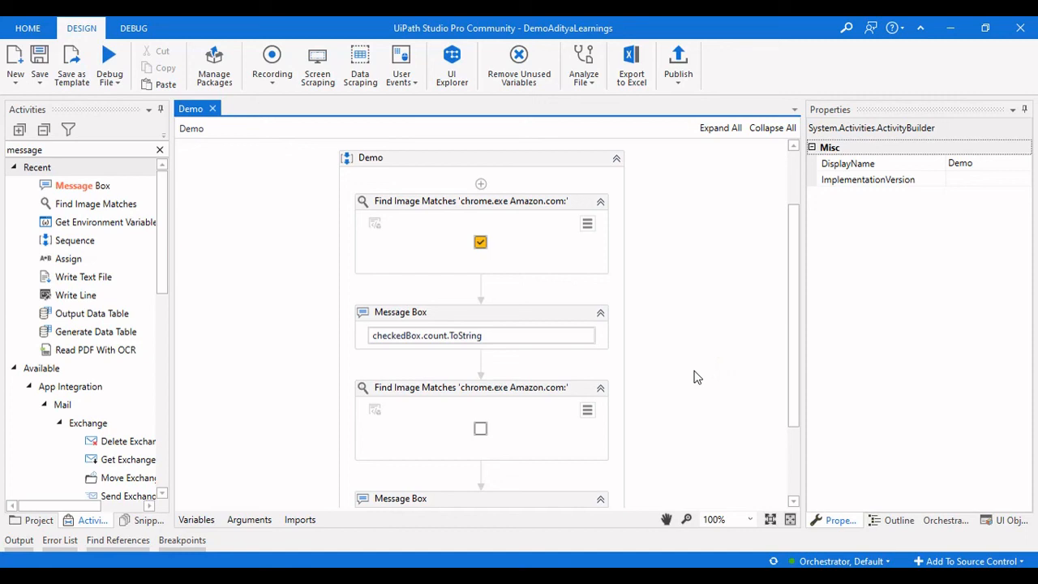
scroll("down", 3)
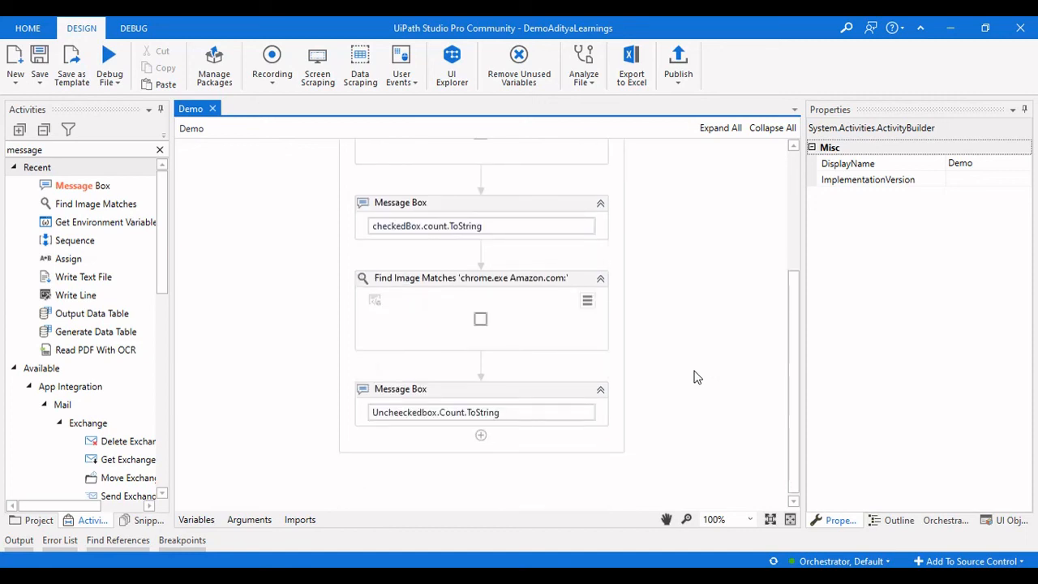